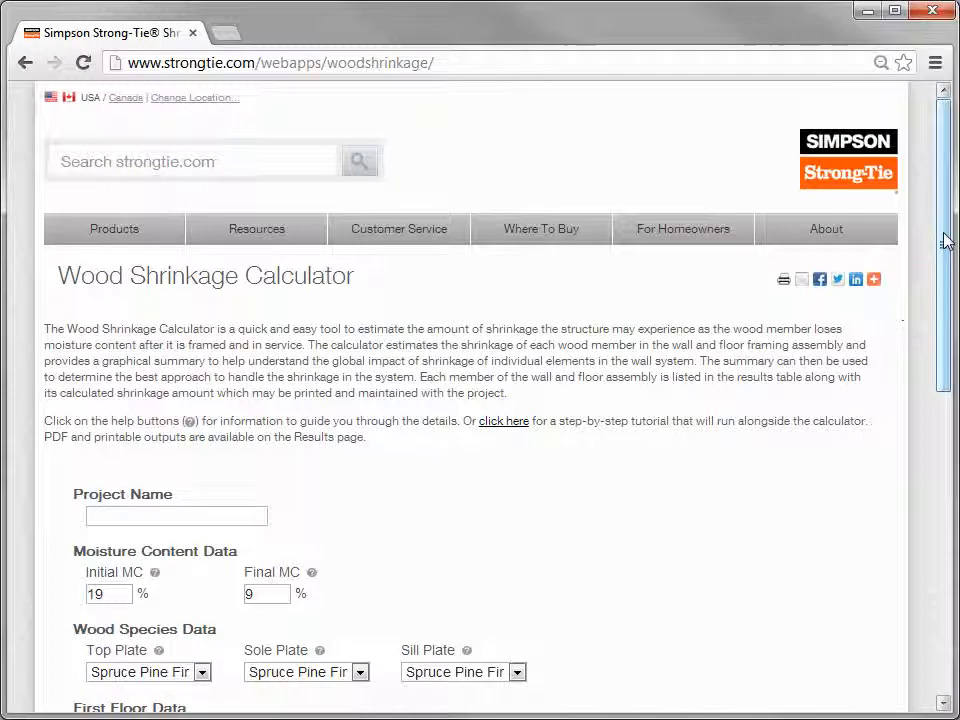
- Enter project name 'Building A1' with 15% initial and 7% final moisture content
scroll(down, 3)
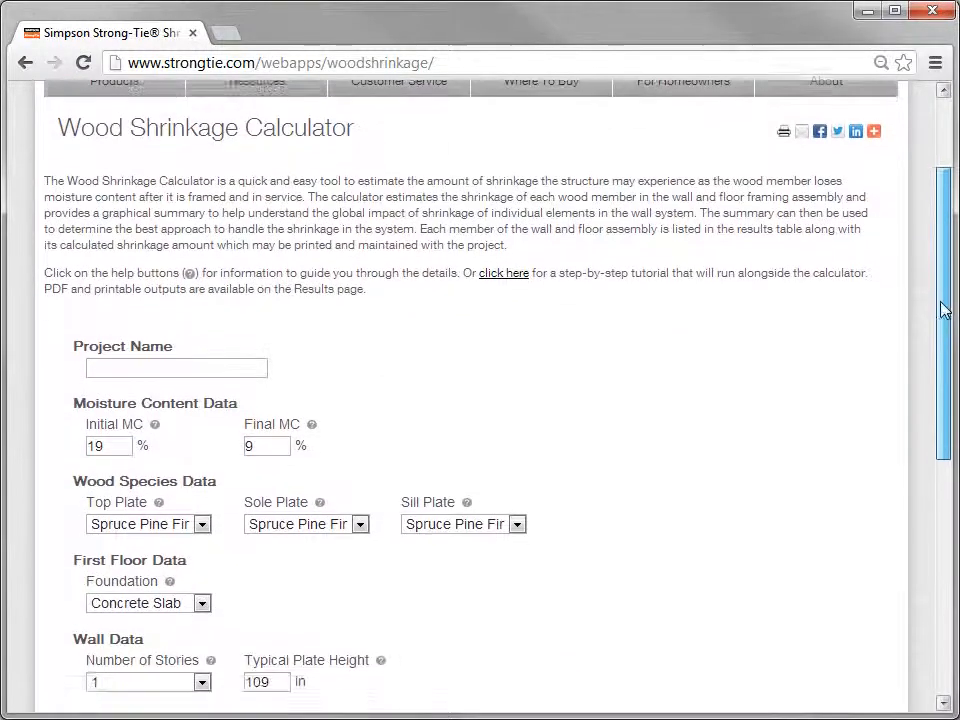
scroll(down, 3)
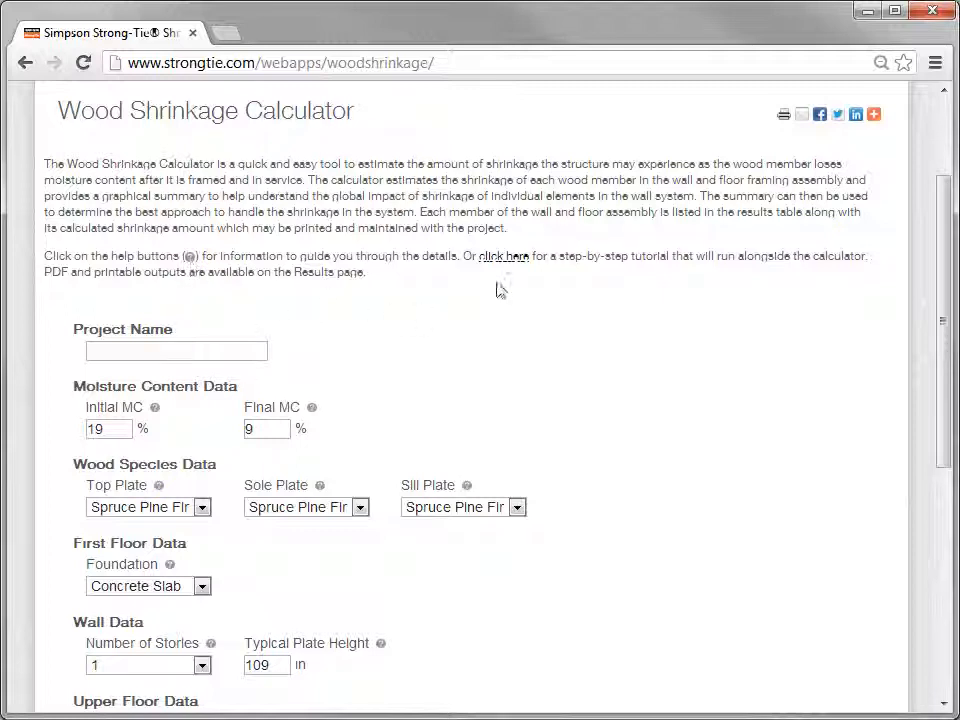
mouse_move(540, 360)
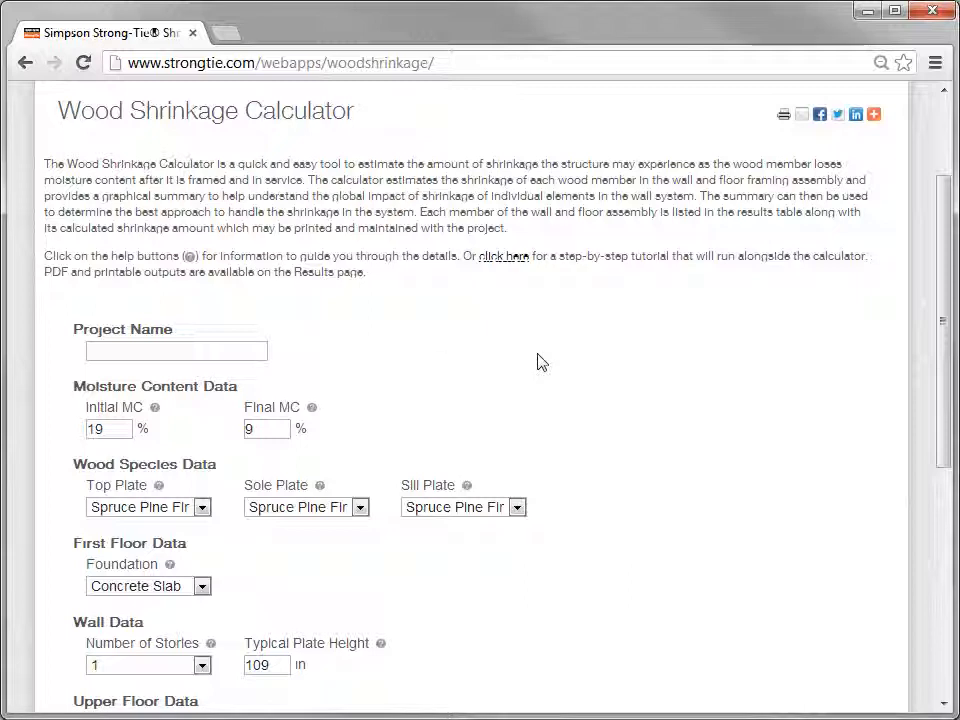
click(176, 350)
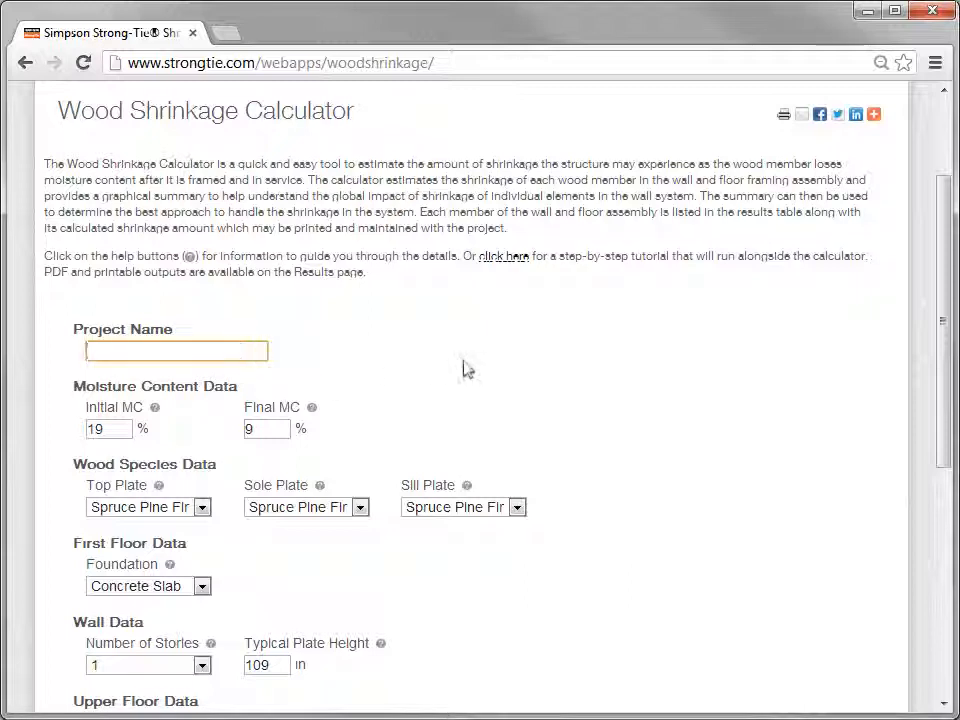
text(Bill)
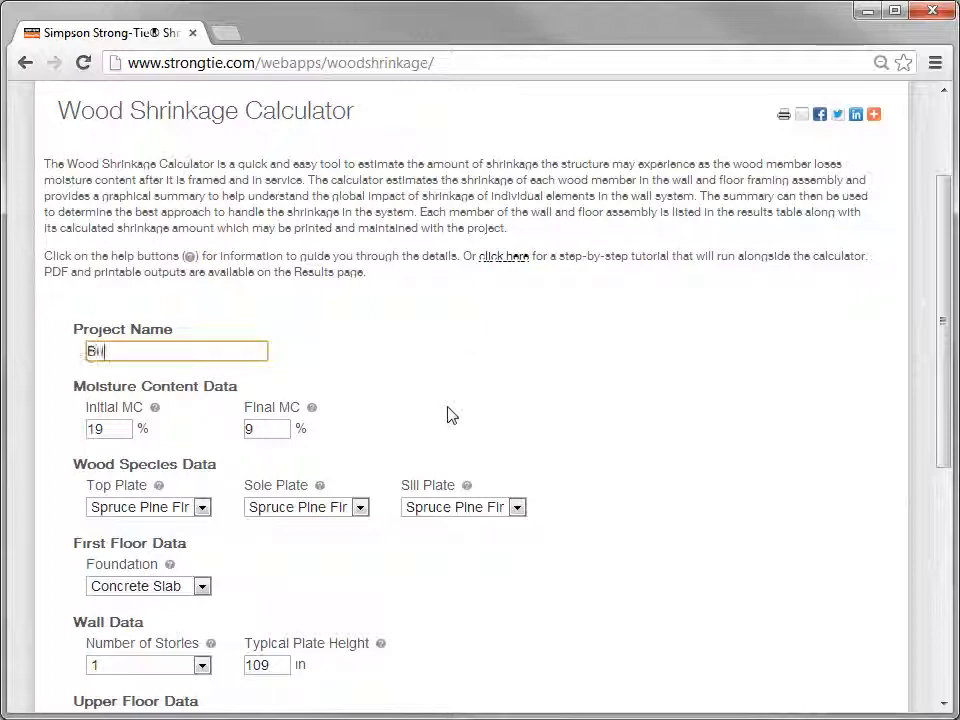
text(uilding A)
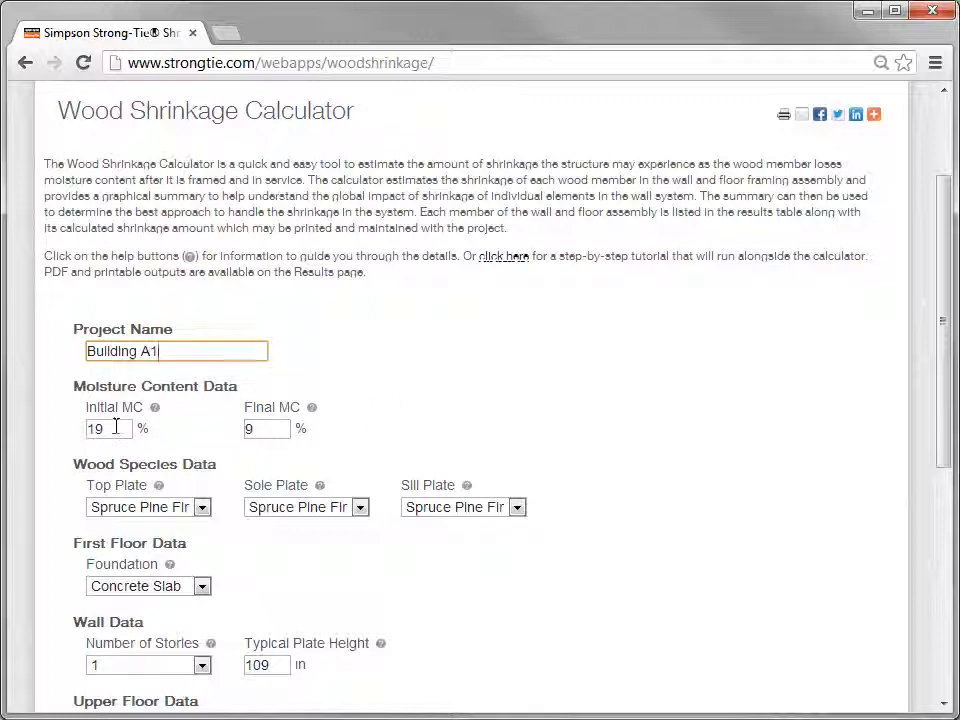
text(15)
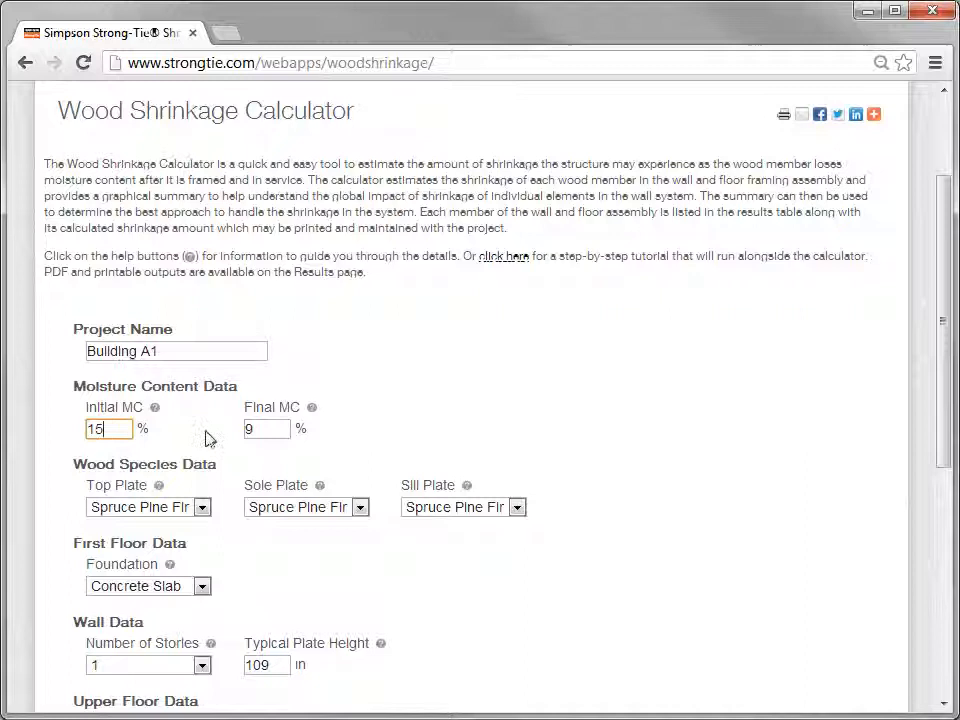
click(268, 428)
text(7)
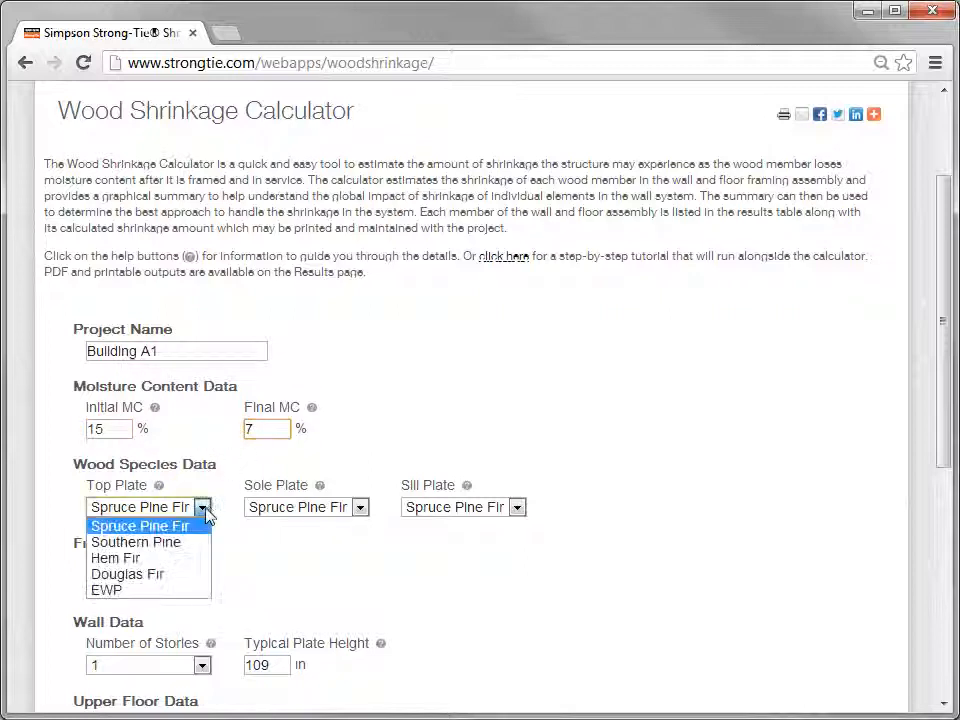
- Choose Douglas Fir plates, two stories, Floor Truss upper floor system, and studs excluded
click(128, 574)
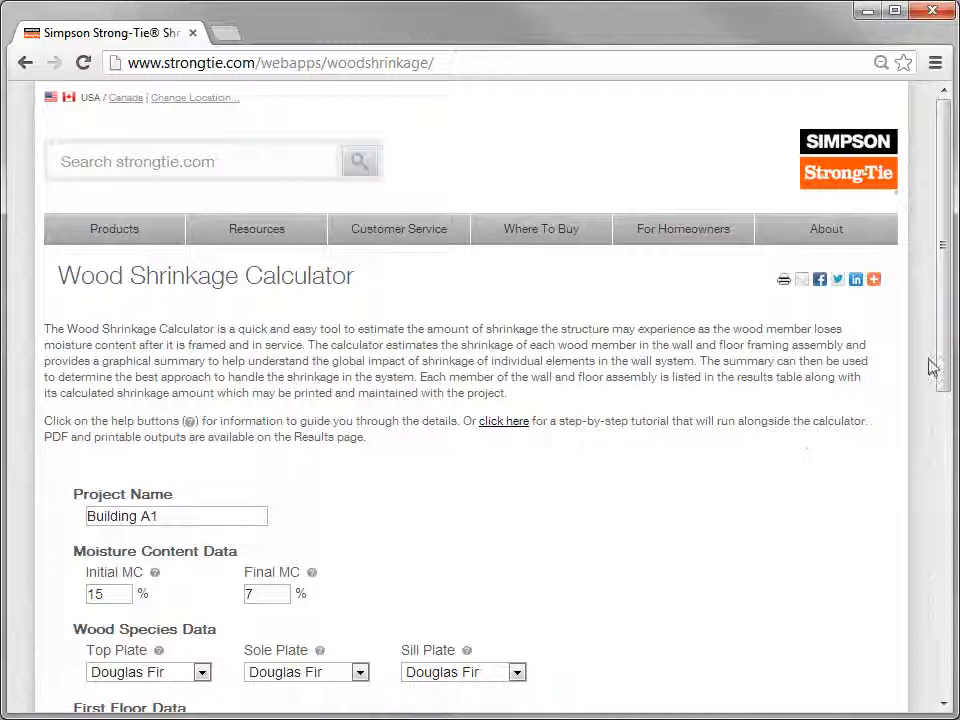
scroll(down, 3)
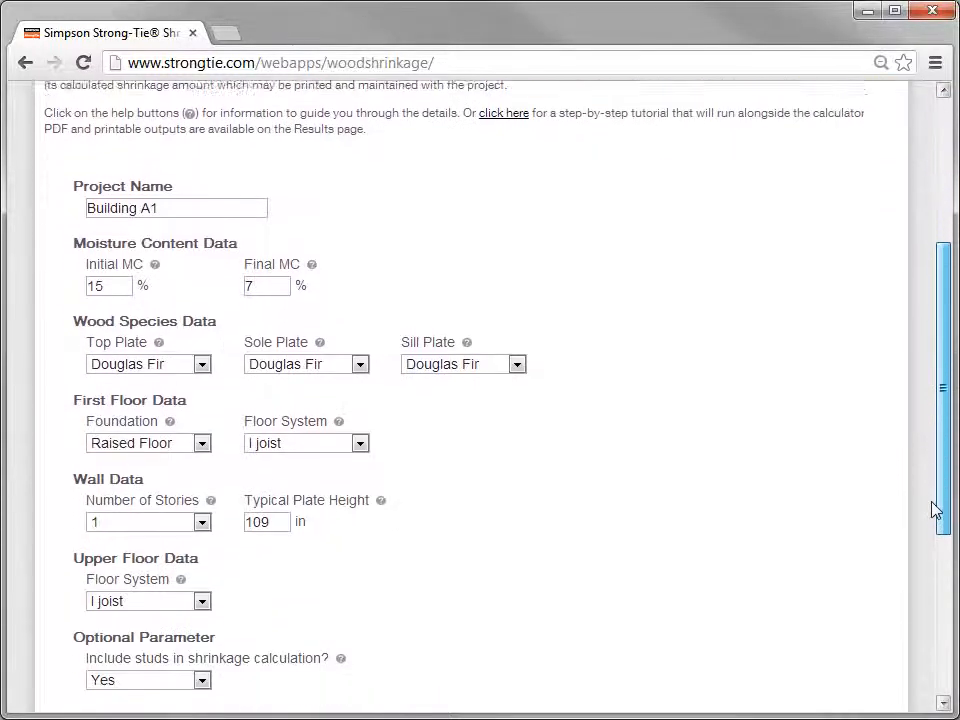
scroll(down, 3)
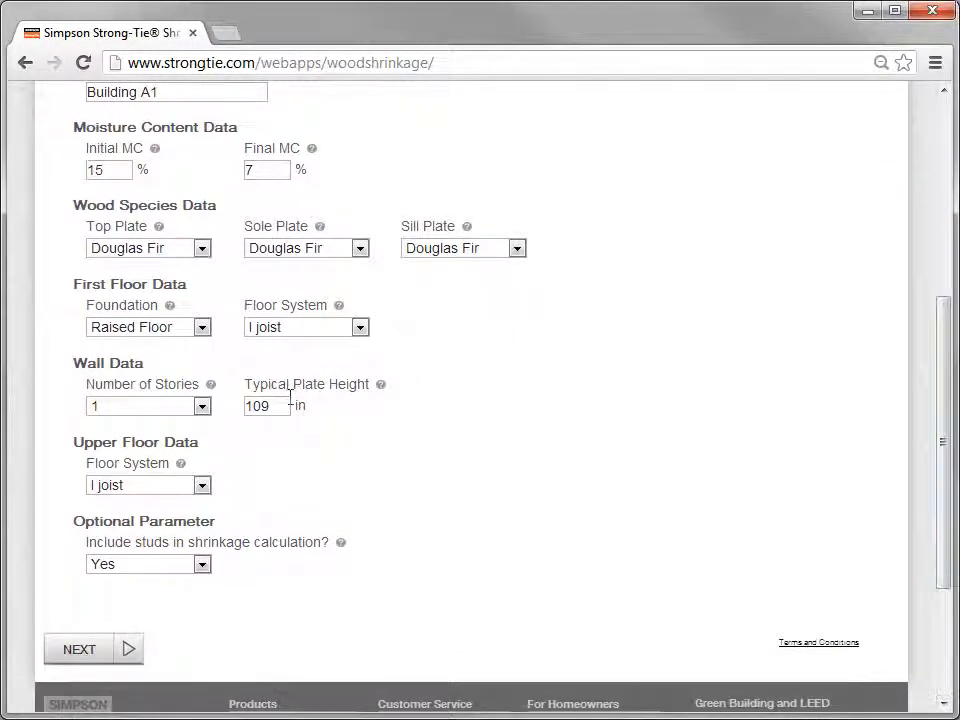
mouse_move(220, 428)
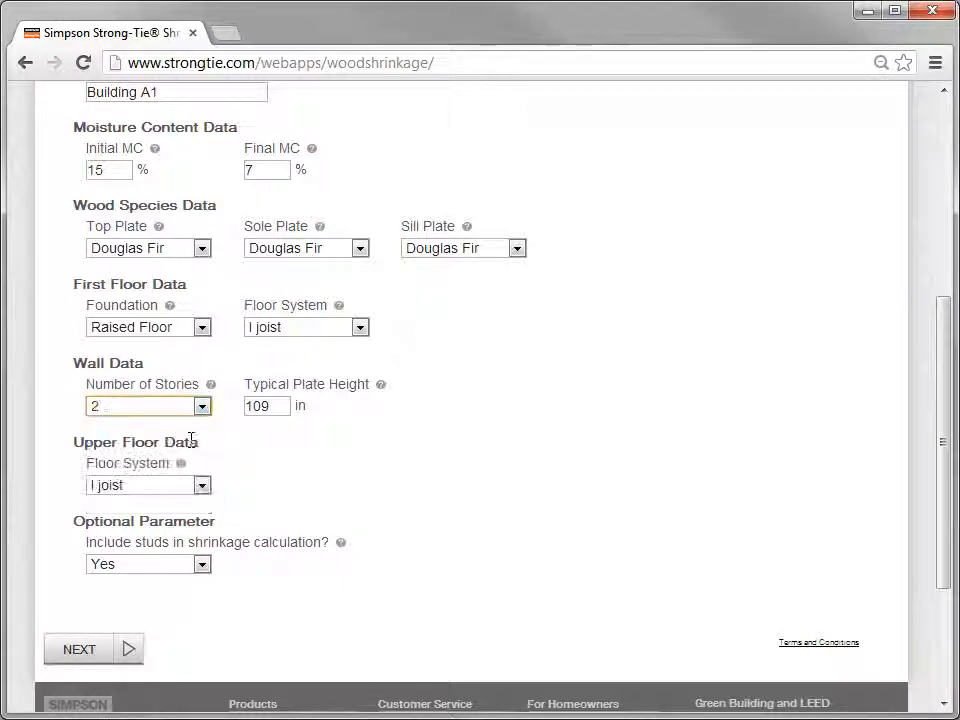
click(266, 404)
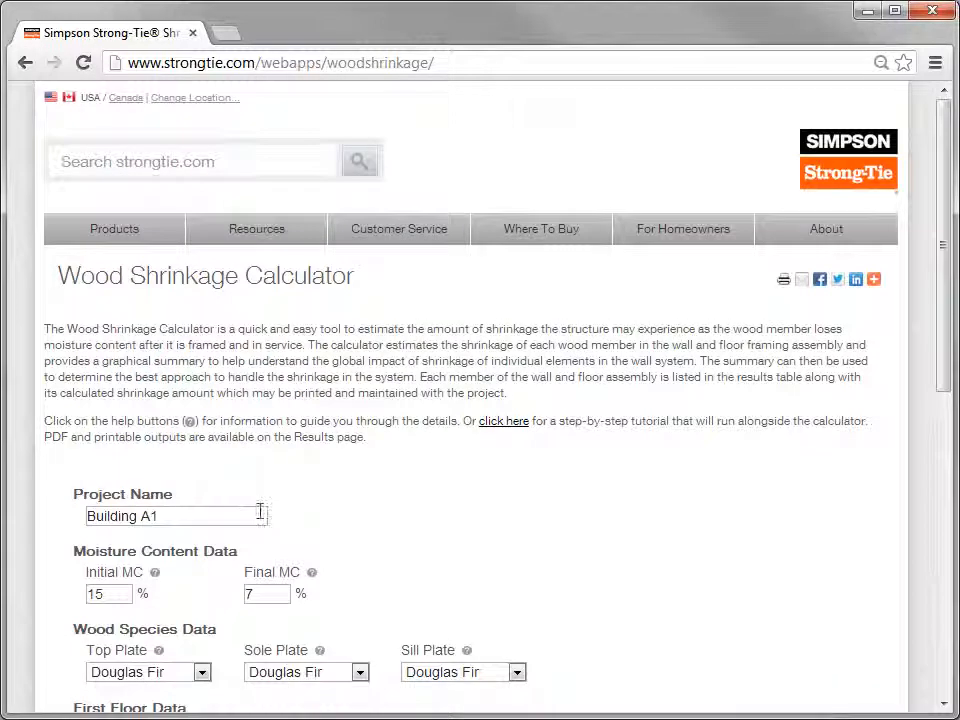
scroll(down, 3)
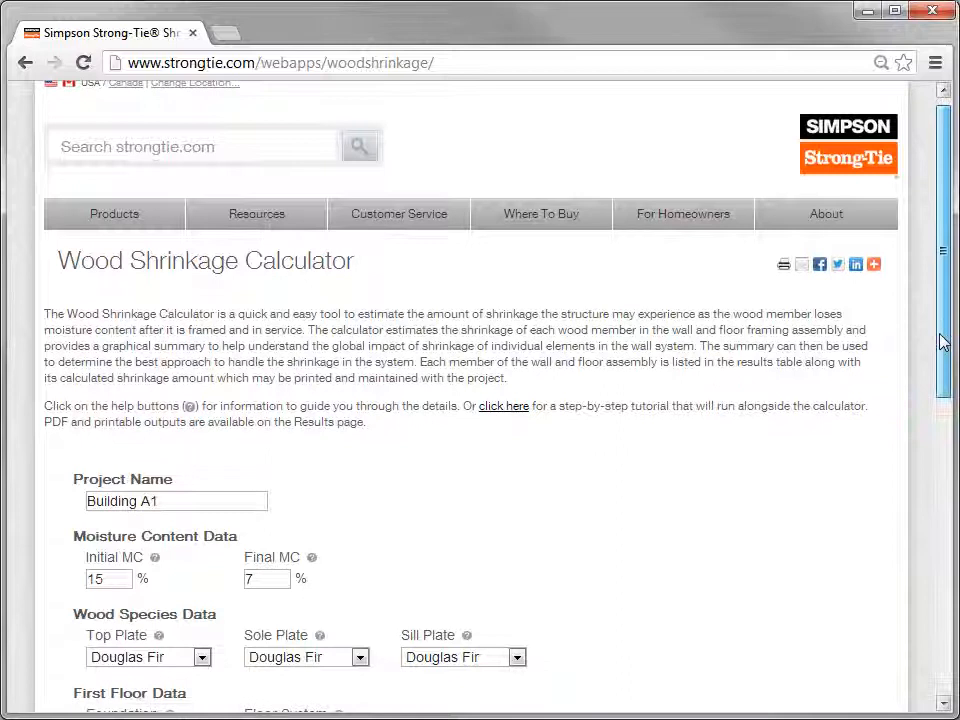
scroll(down, 3)
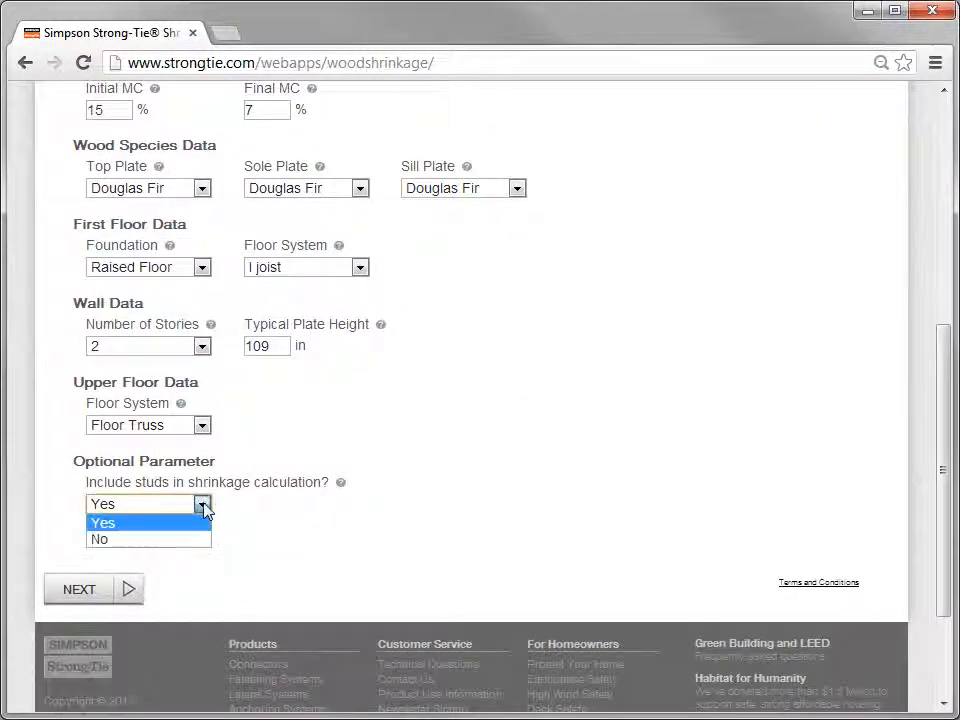
click(100, 540)
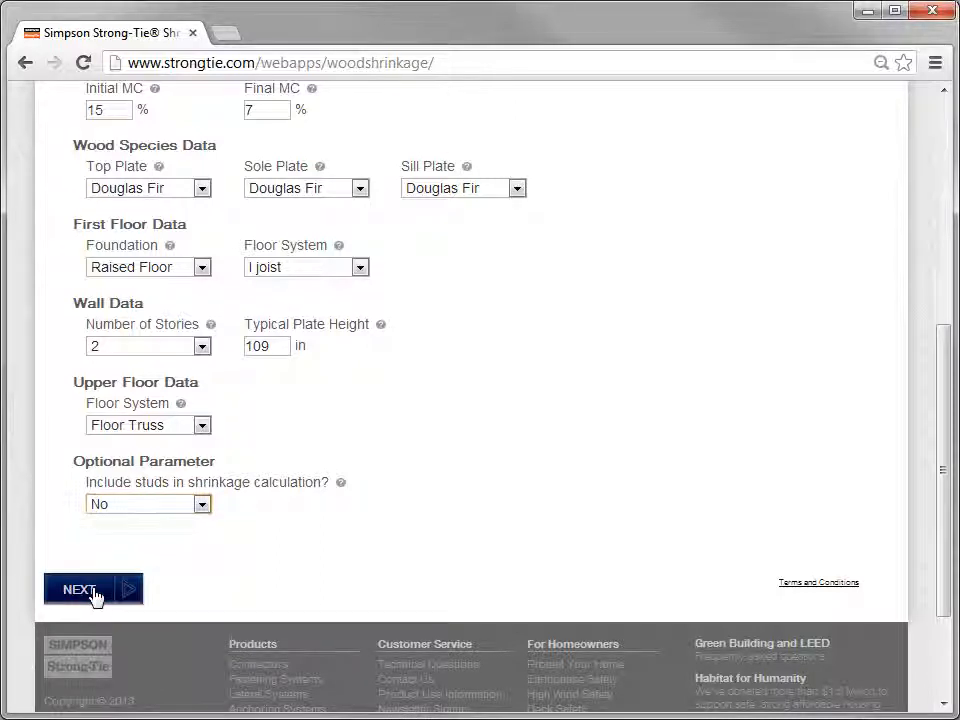
- Proceed through the floor-by-floor details and run the shrinkage calculation for Building A1
click(92, 588)
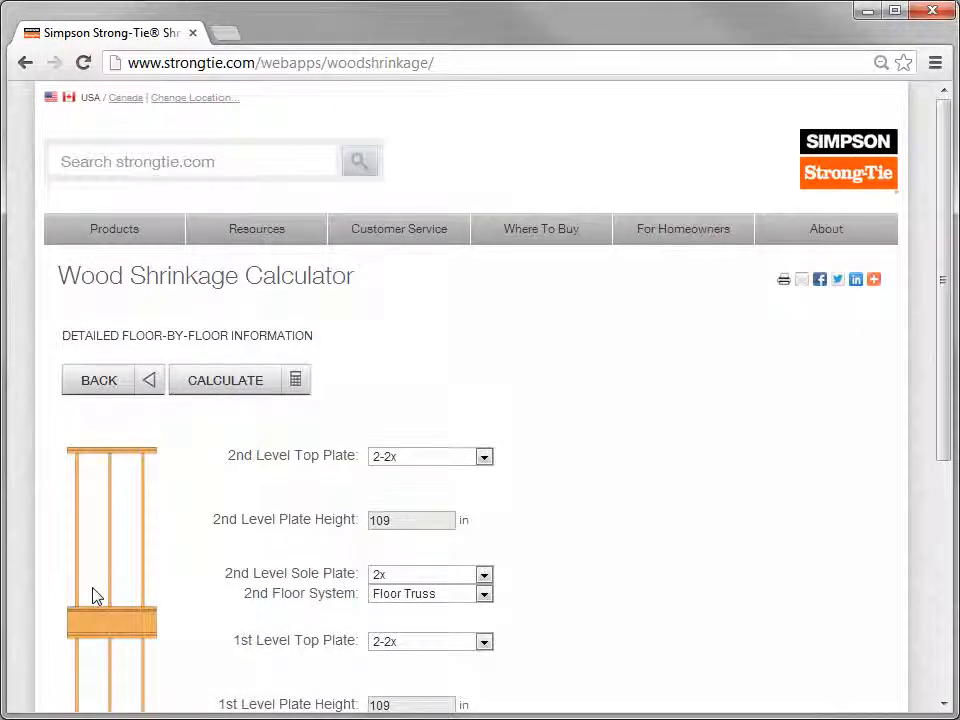
mouse_move(884, 368)
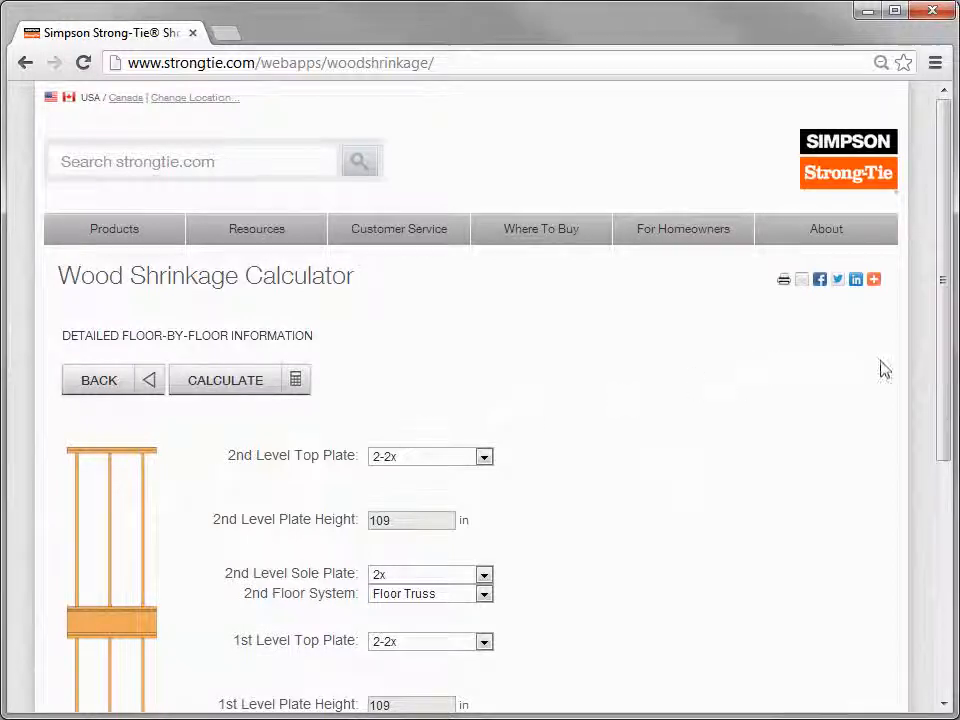
scroll(down, 3)
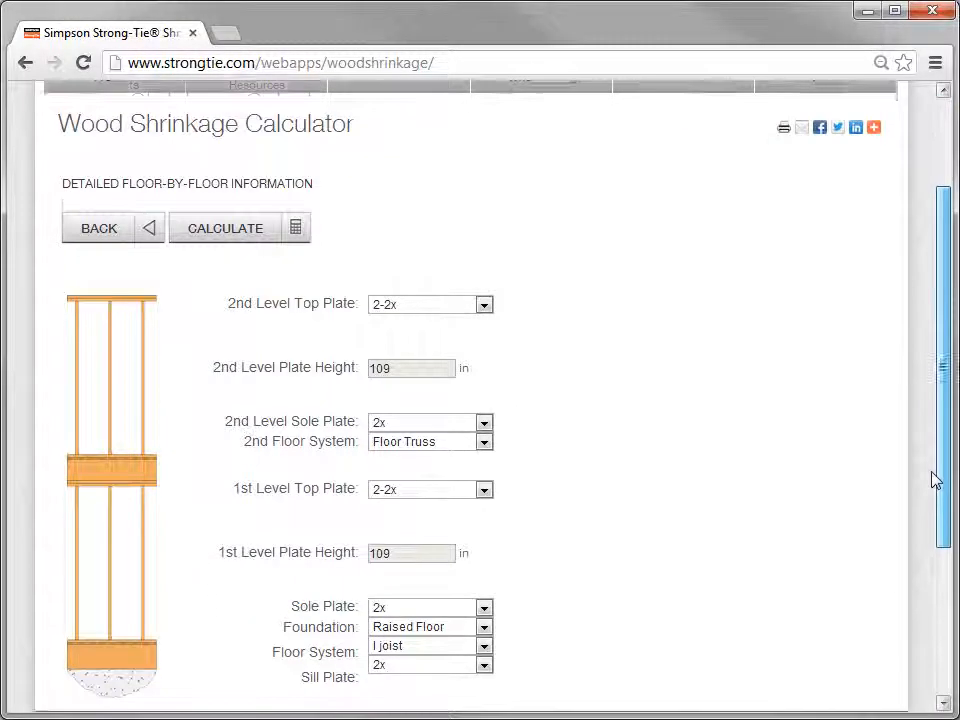
scroll(down, 3)
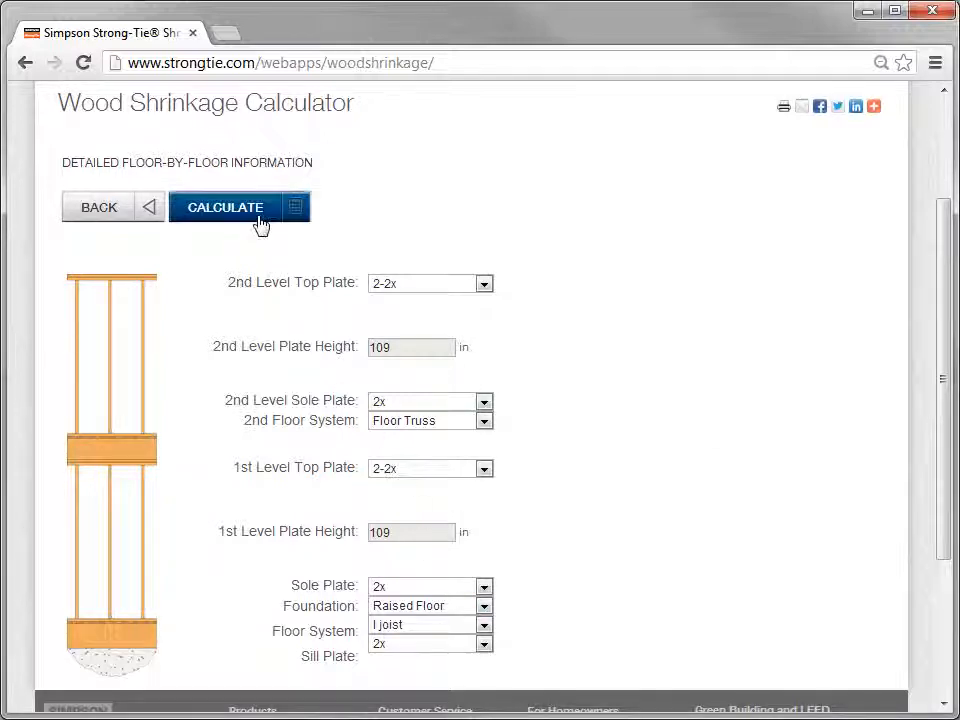
click(224, 206)
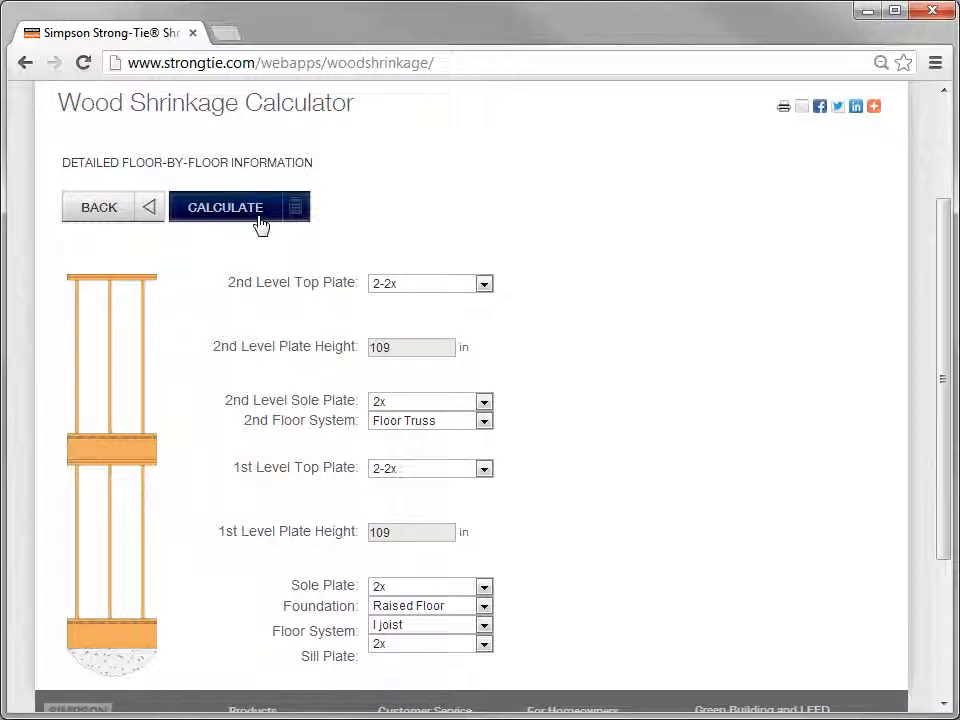
click(224, 206)
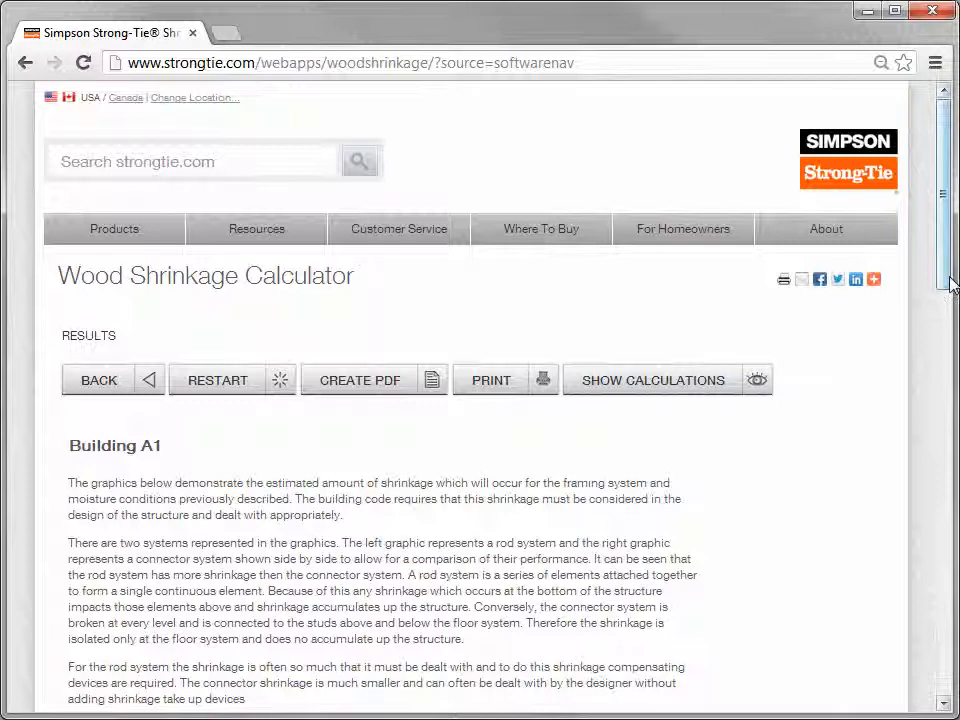
- Scroll the results to compare the rod system (0.228 in) and connector system (0.132, 0.048 in) graphics
scroll(down, 3)
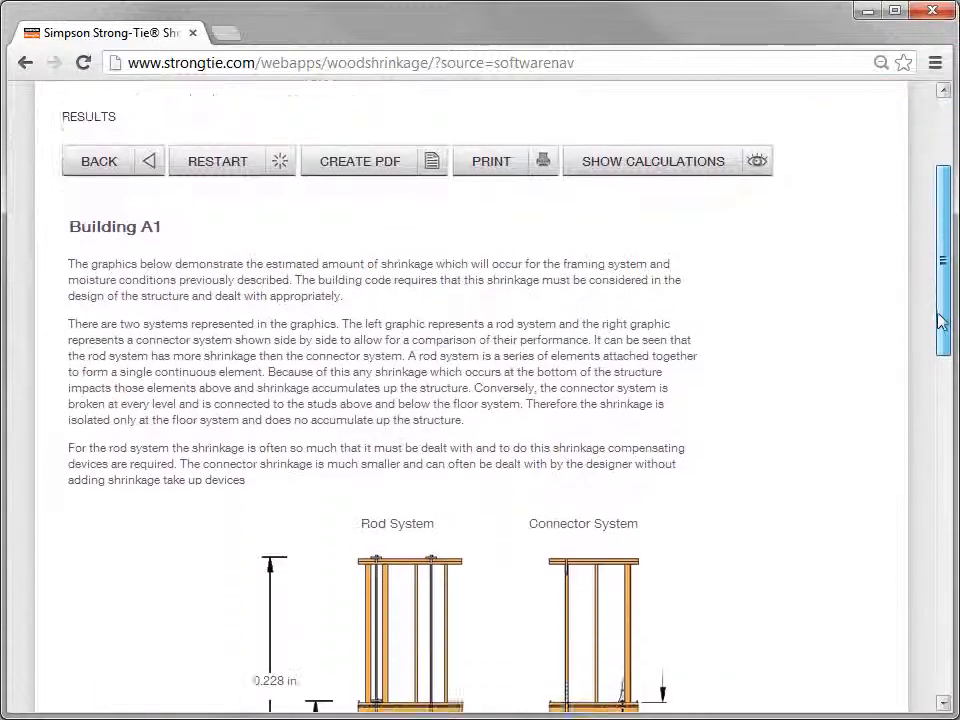
scroll(down, 3)
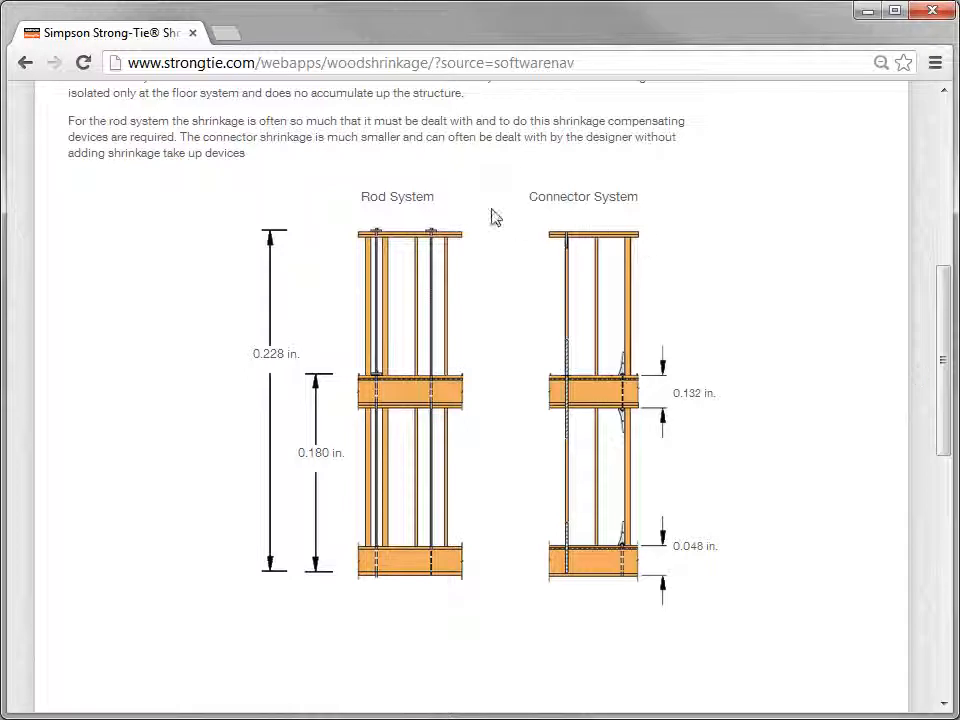
mouse_move(396, 216)
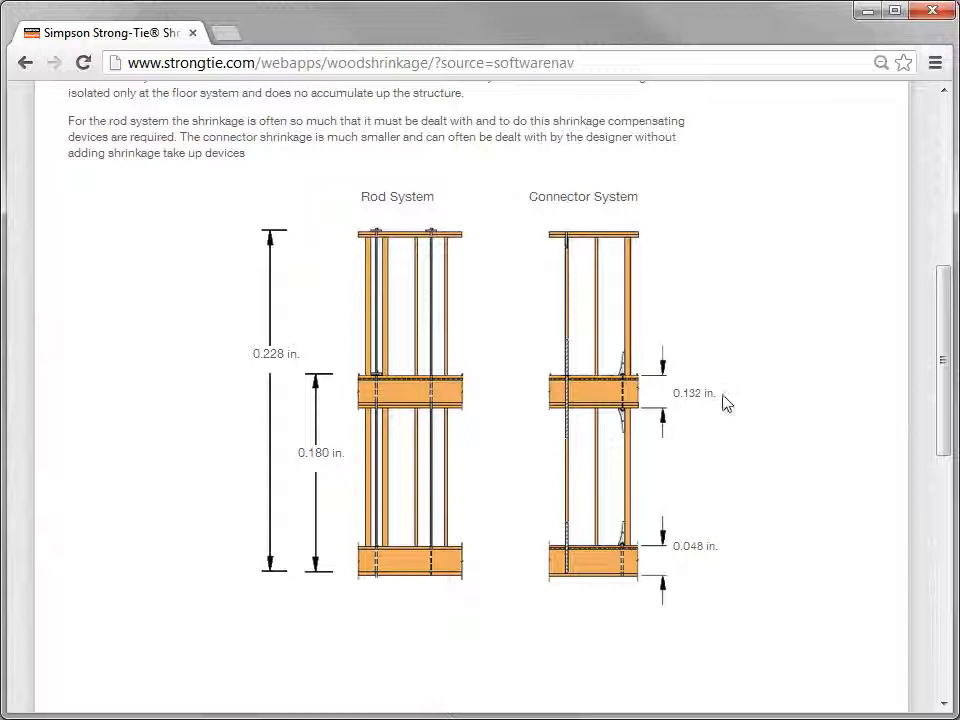
mouse_move(744, 550)
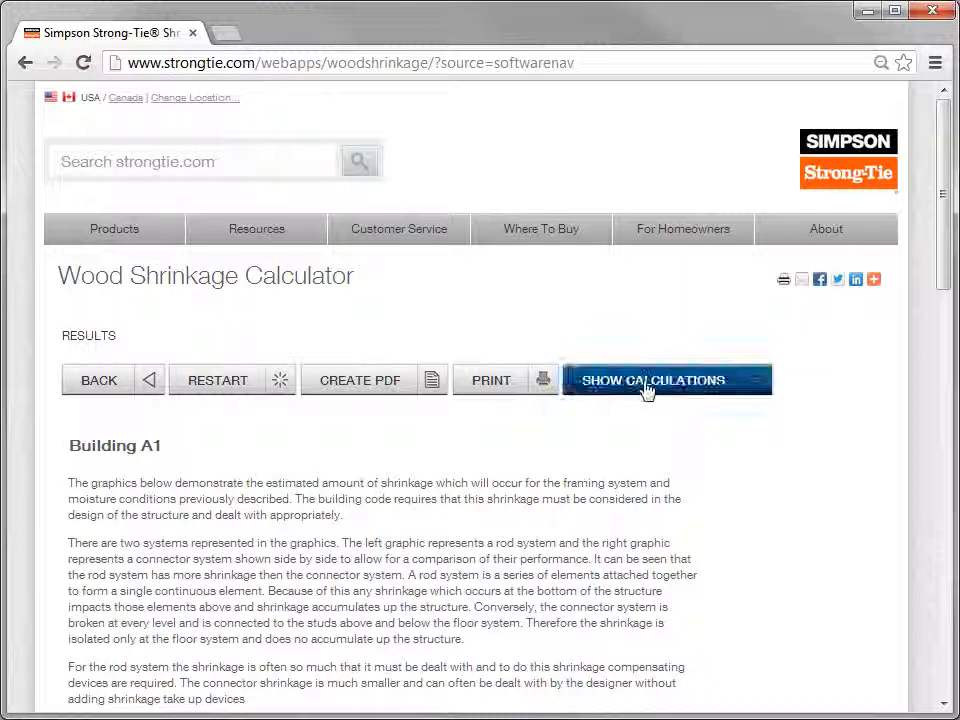
- Show the calculations and view the Holdown/Strap and Continuous Rod summary tables
click(668, 380)
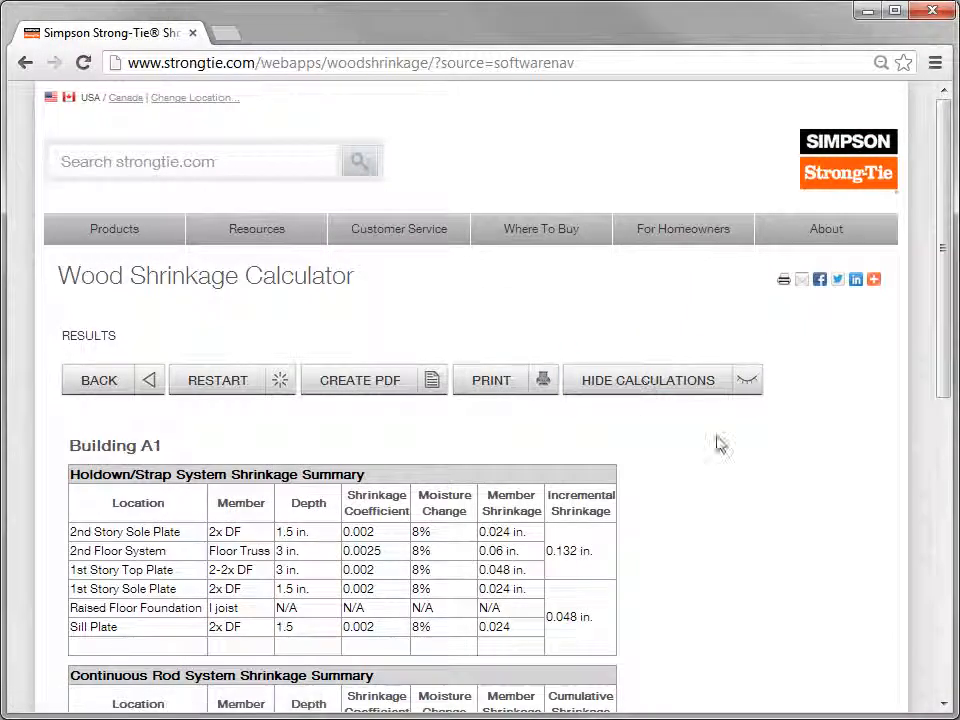
scroll(down, 3)
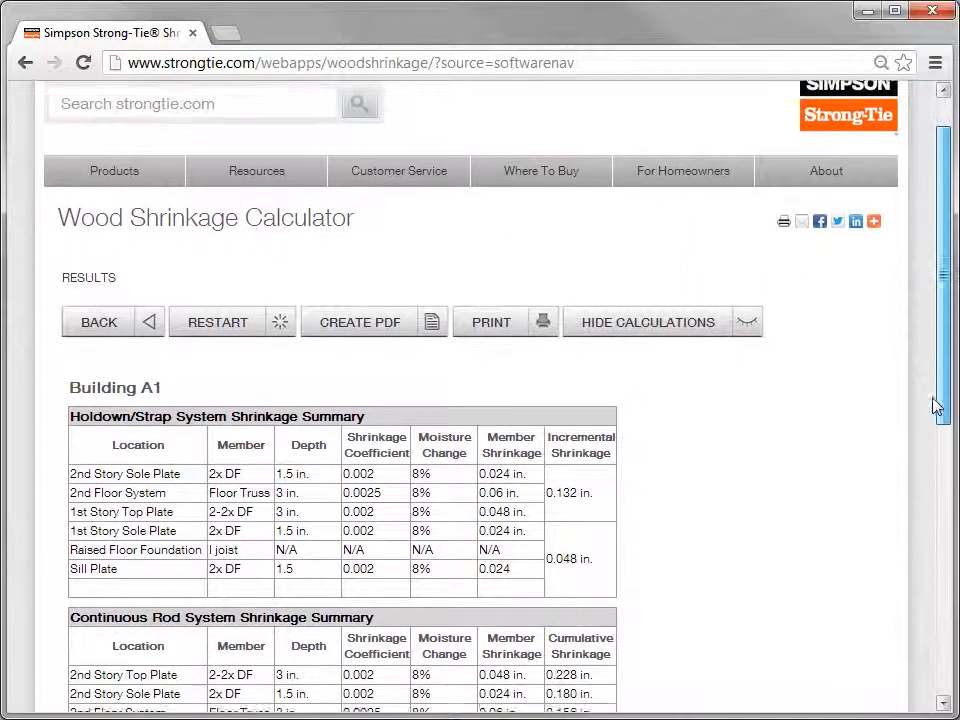
scroll(down, 3)
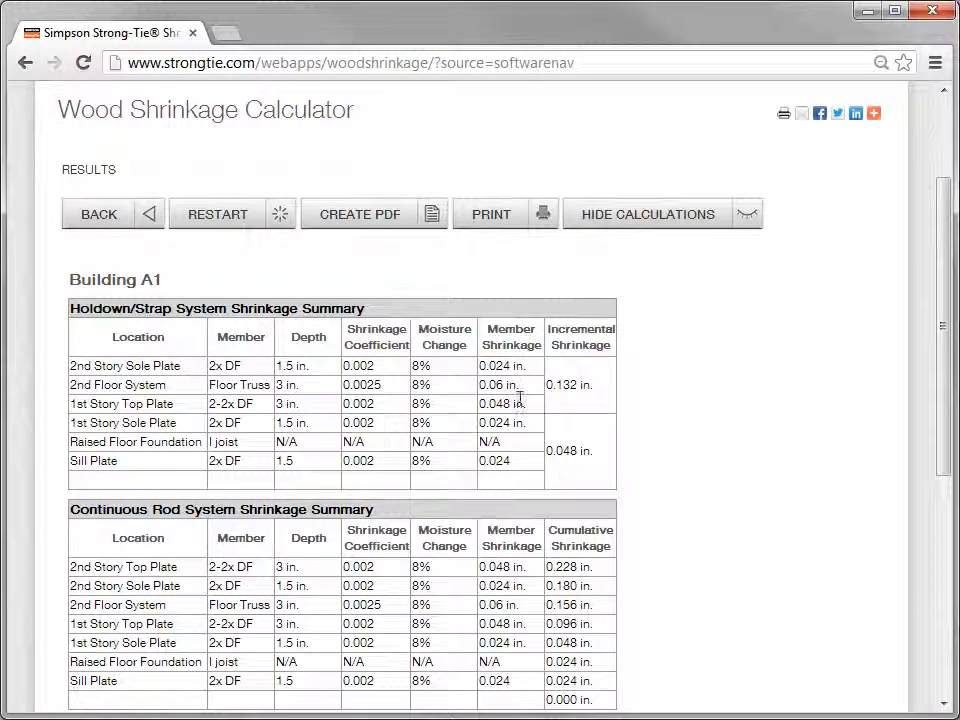
mouse_move(500, 684)
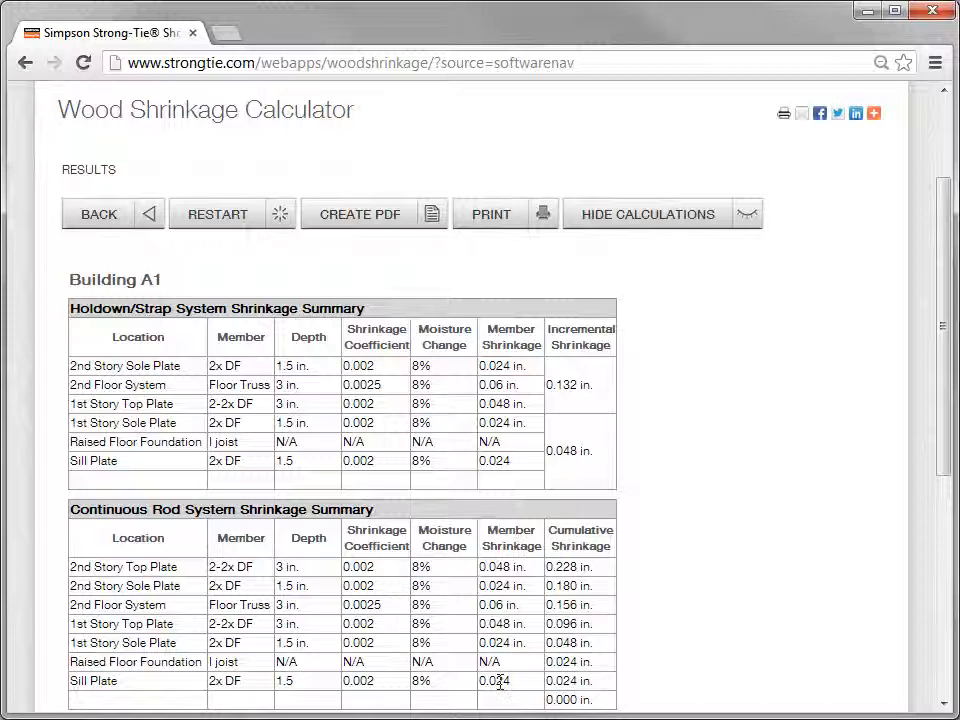
mouse_move(620, 360)
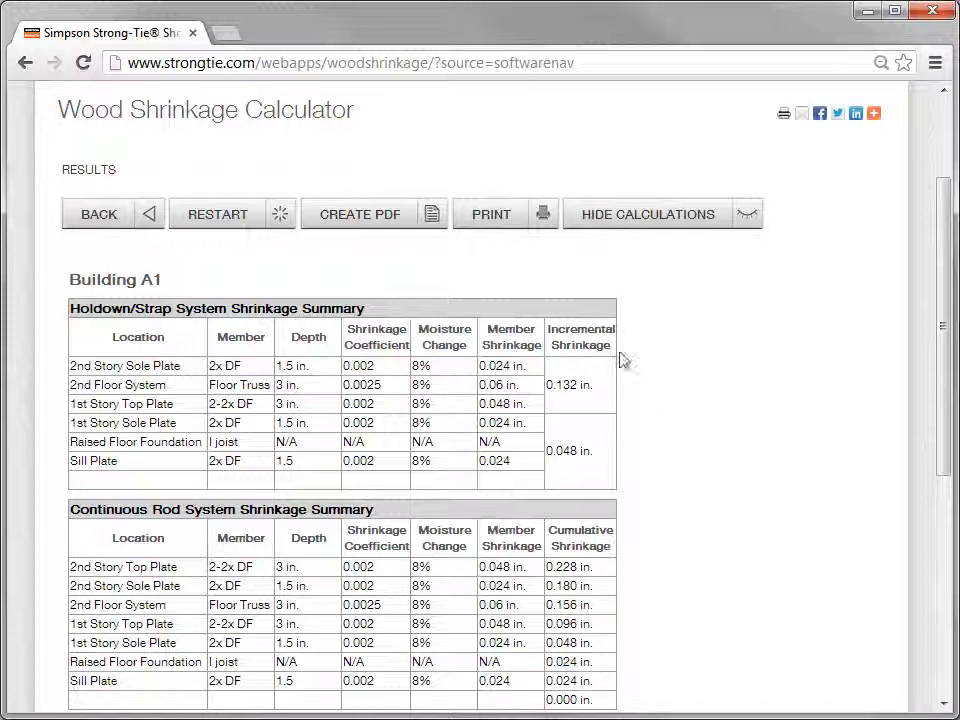
mouse_move(620, 472)
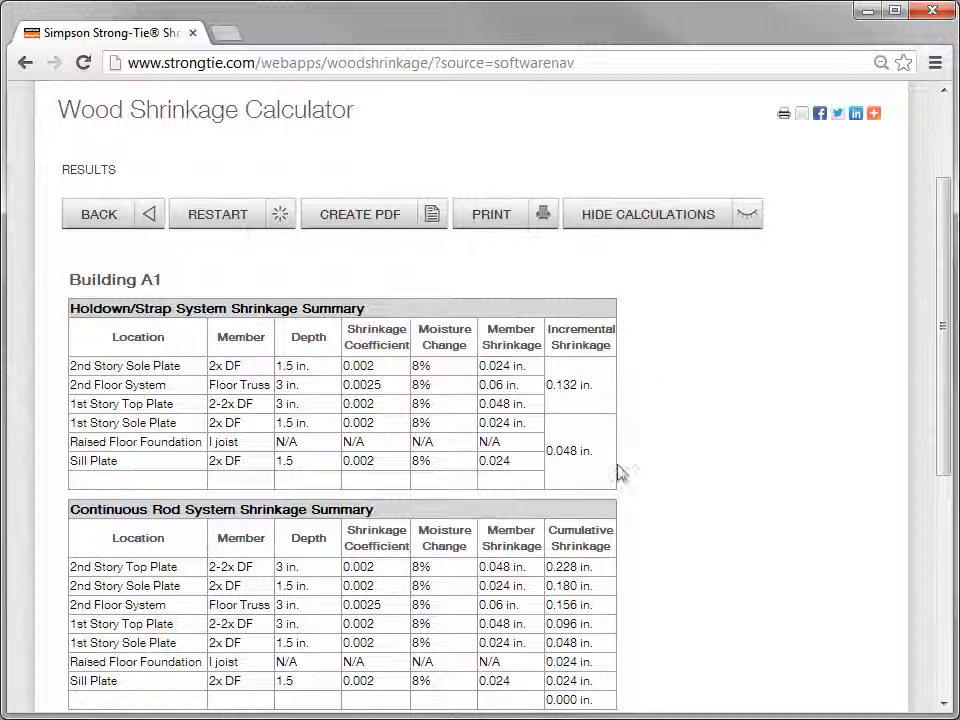
mouse_move(628, 512)
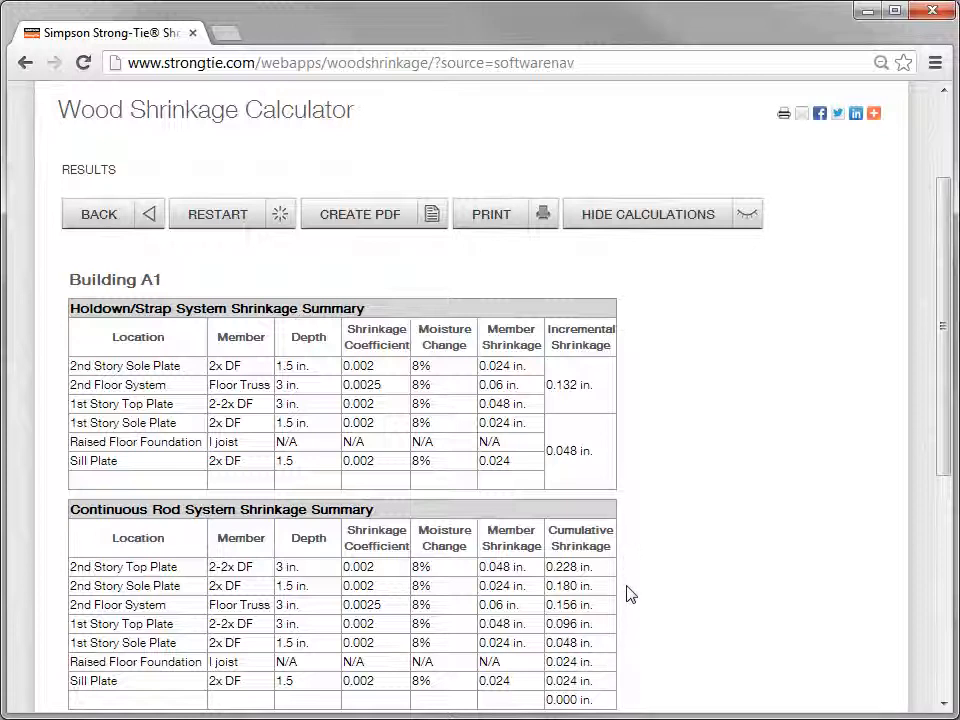
mouse_move(646, 468)
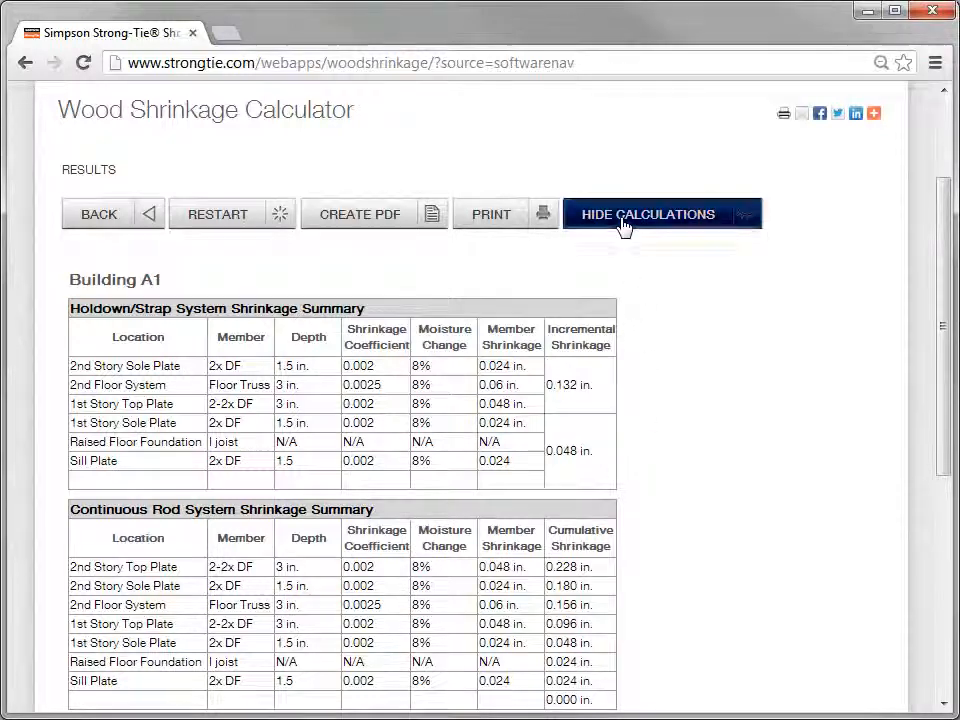
- Hide the calculation tables and restart the calculator for a new project
click(648, 214)
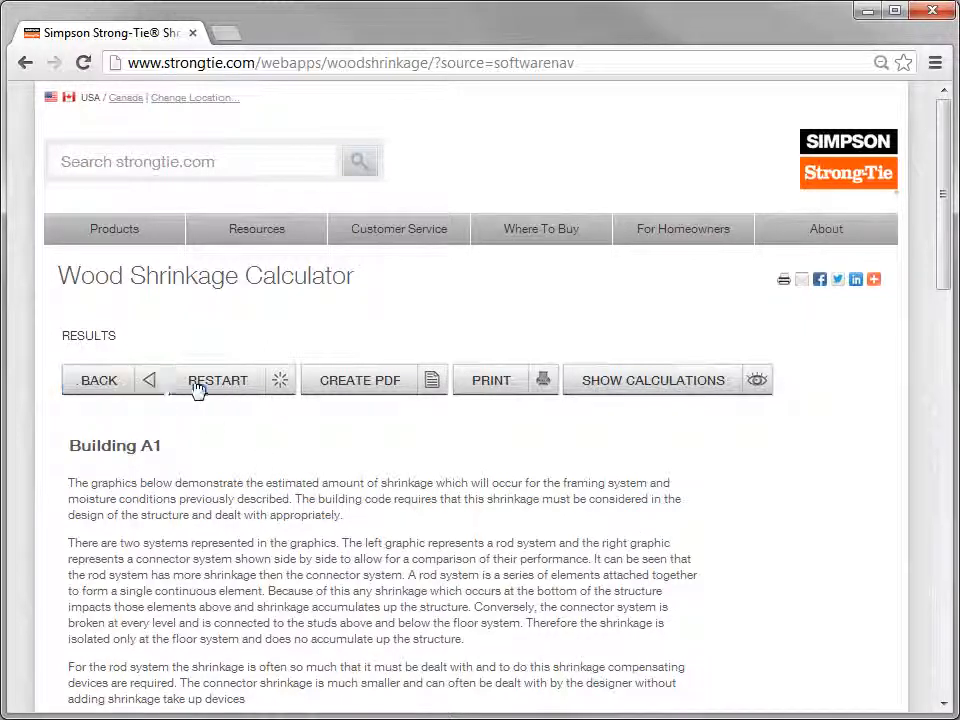
click(218, 380)
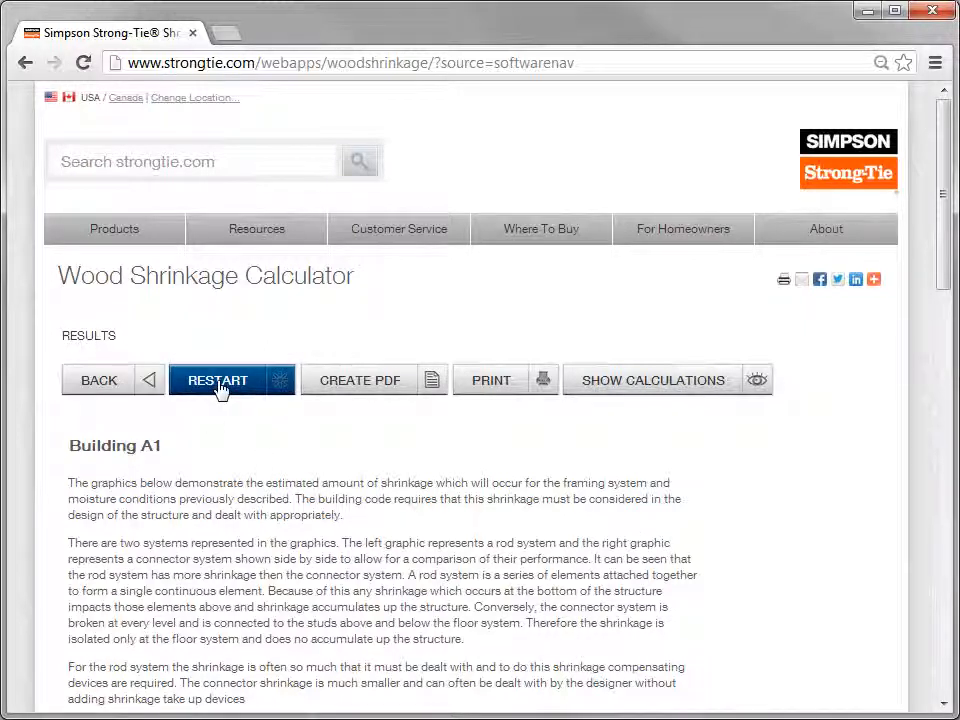